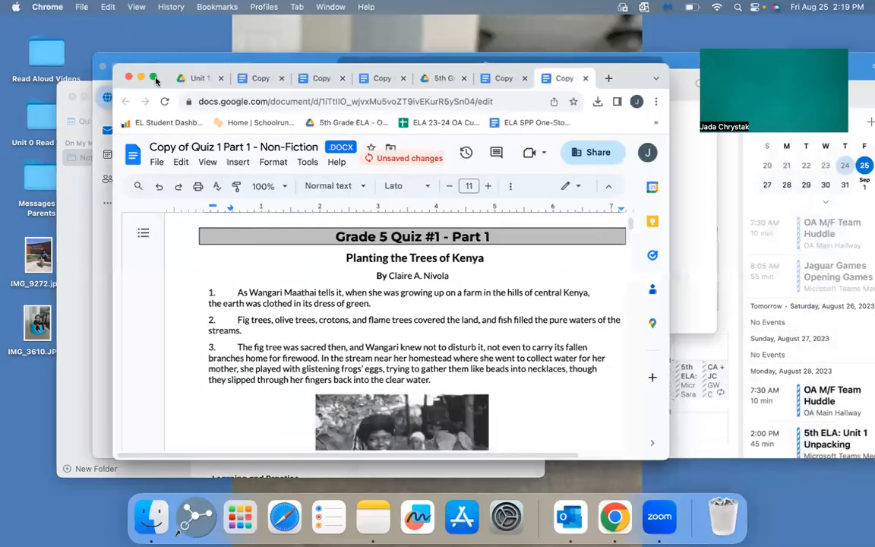
Maximize the Chrome window showing the 'Planting the Trees of Kenya' quiz document
{"action": "left_click", "coordinate": [154, 77]}
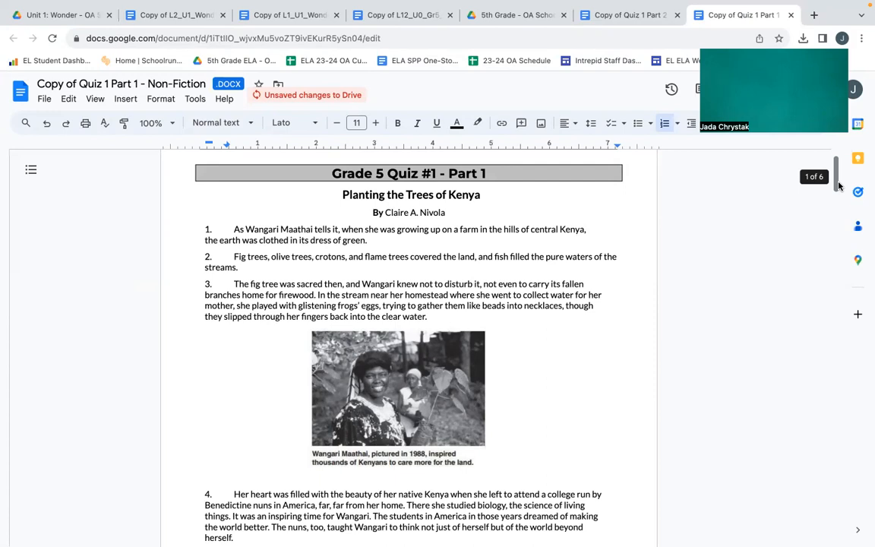
Scroll down to paragraphs 4–9 of the Wangari Maathai reading
{"action": "scroll", "scroll_direction": "down", "scroll_amount": 3}
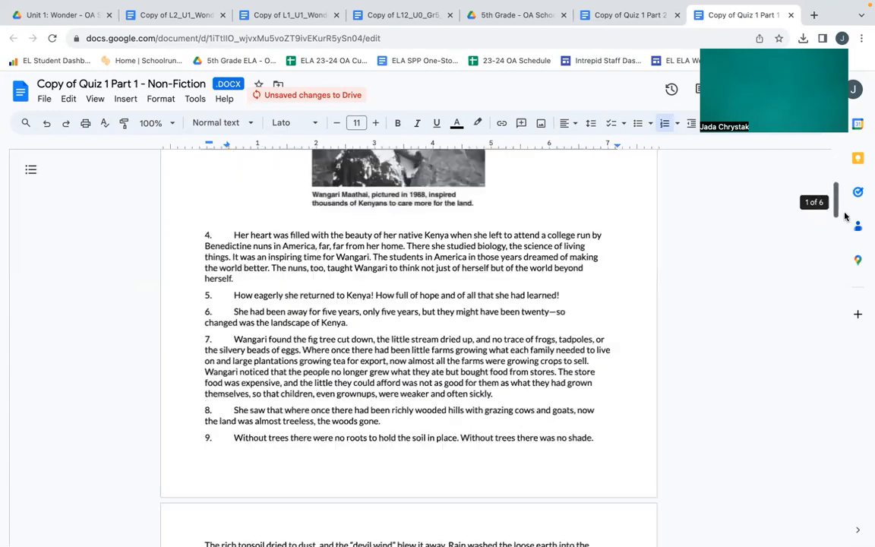
{"action": "scroll", "scroll_direction": "down", "scroll_amount": 3}
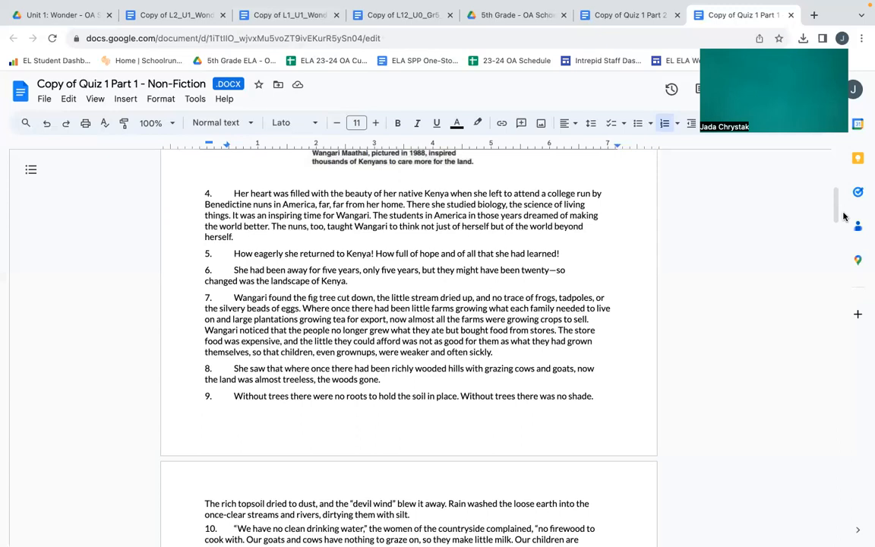
{"action": "mouse_move", "coordinate": [841, 215]}
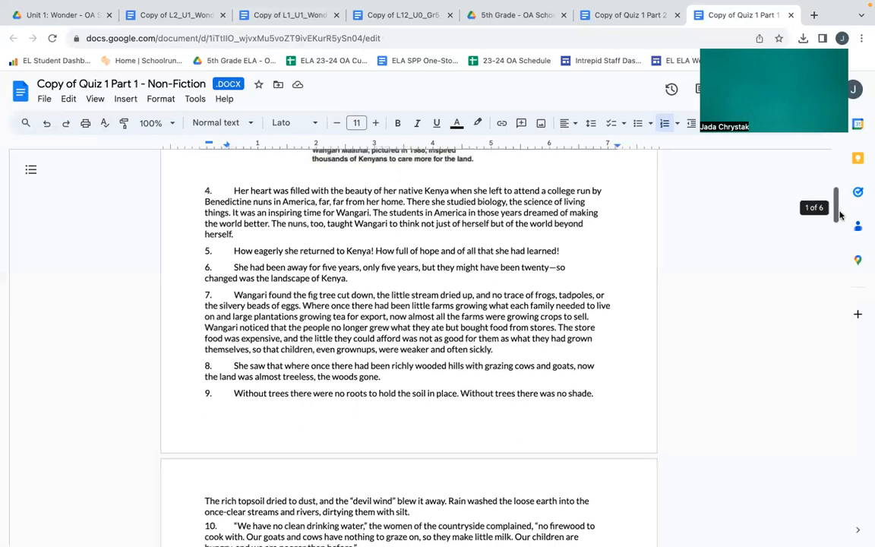
Scroll onto page 2, showing paragraphs 10–18 and the Muranga photo
{"action": "scroll", "scroll_direction": "down", "scroll_amount": 3}
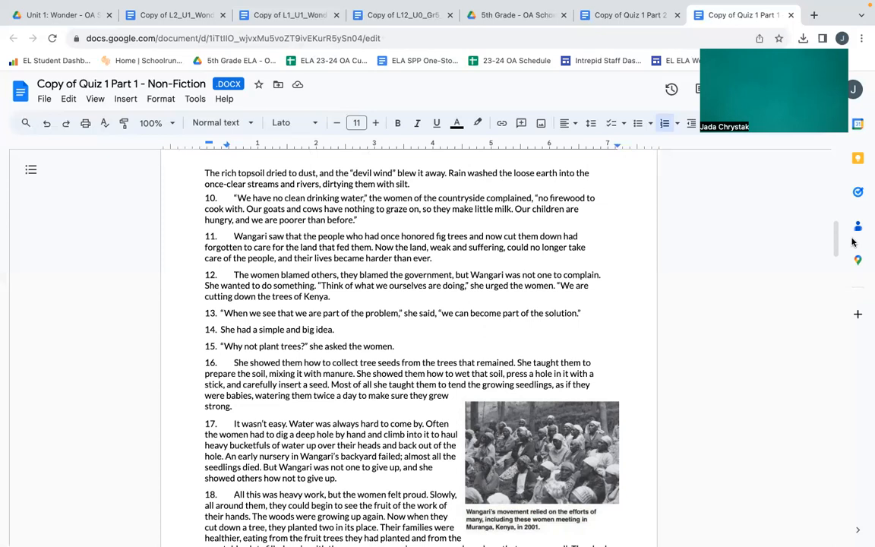
{"action": "mouse_move", "coordinate": [849, 240]}
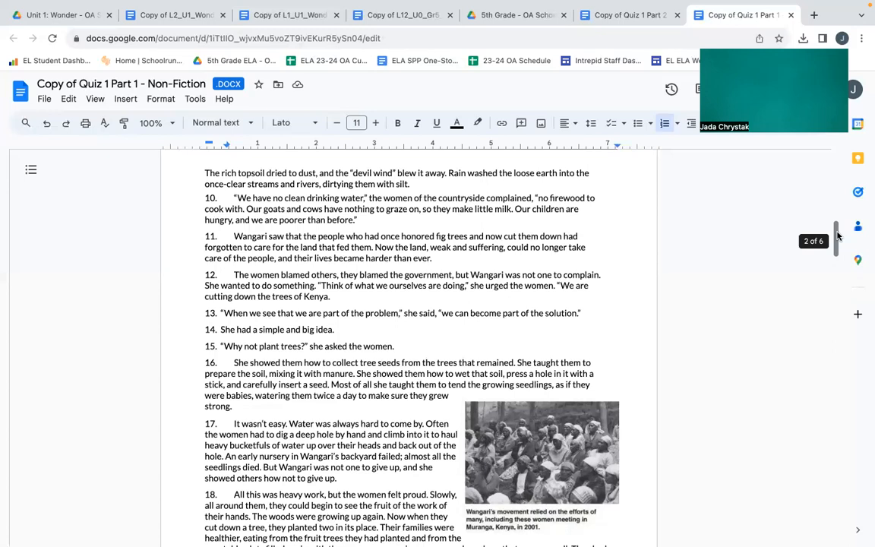
{"action": "mouse_move", "coordinate": [836, 243]}
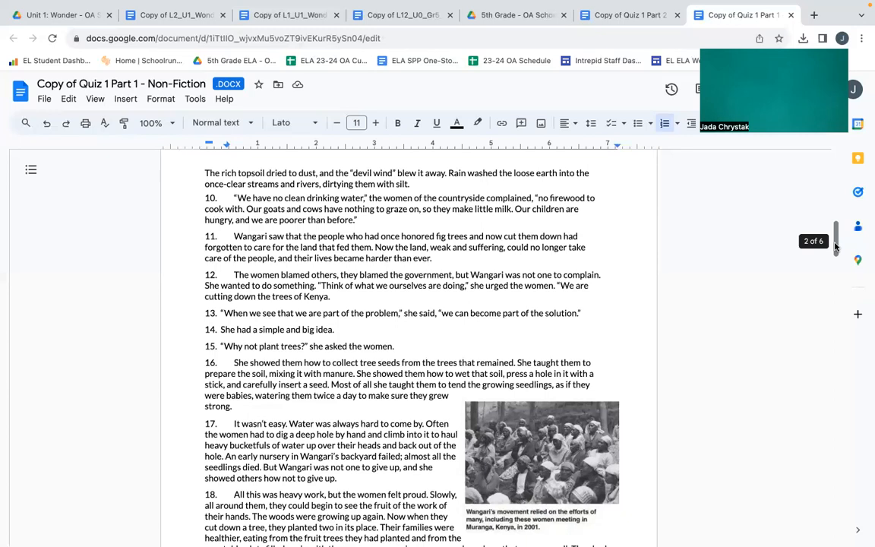
Scroll down to paragraphs 17–23 at the end of page 2
{"action": "scroll", "scroll_direction": "down", "scroll_amount": 3}
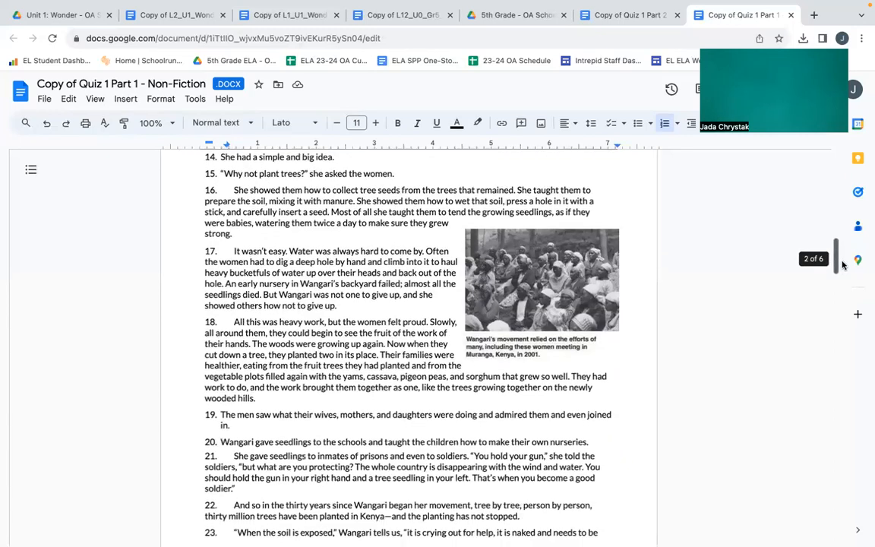
{"action": "scroll", "scroll_direction": "down", "scroll_amount": 3}
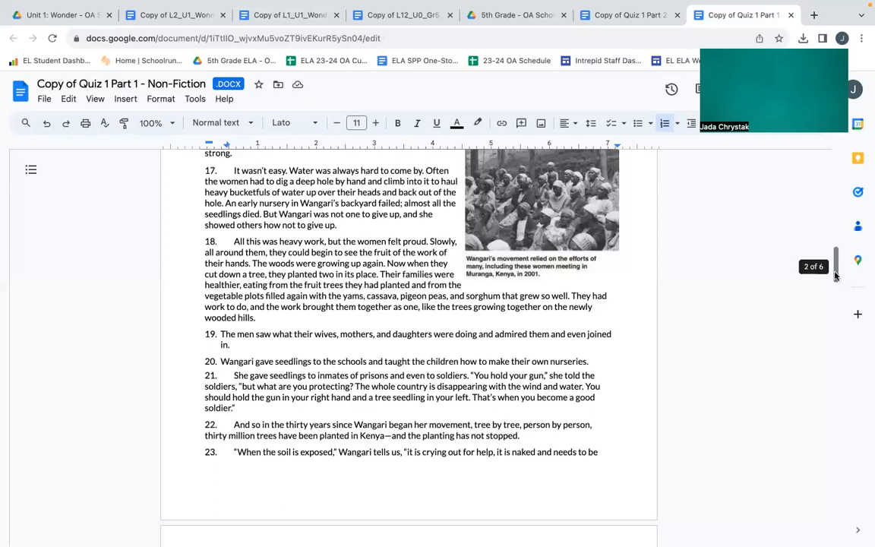
{"action": "mouse_move", "coordinate": [835, 276]}
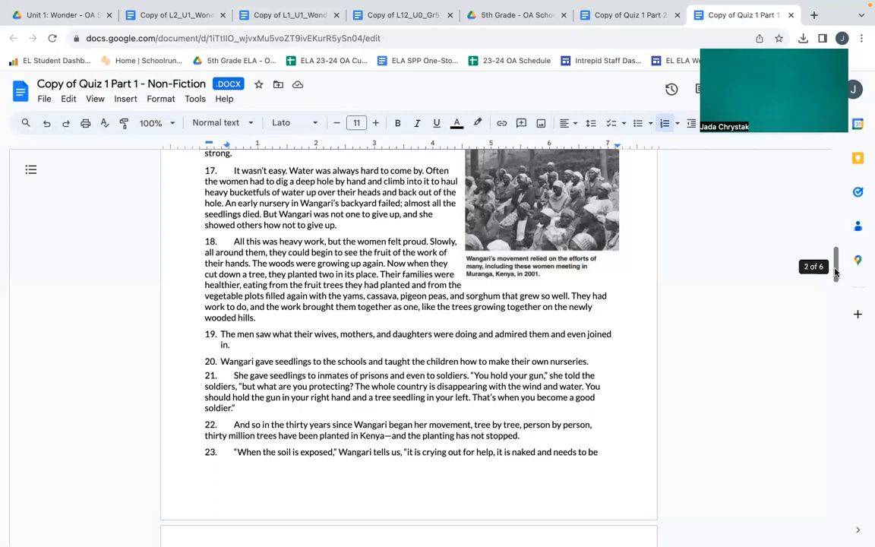
Scroll past the end of page 2 onto page 3
{"action": "scroll", "scroll_direction": "down", "scroll_amount": 3}
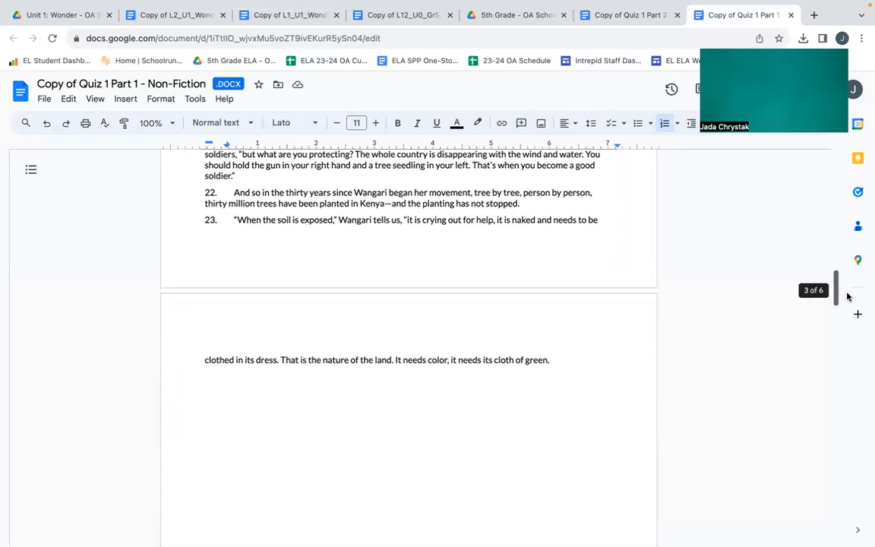
{"action": "scroll", "scroll_direction": "down", "scroll_amount": 3}
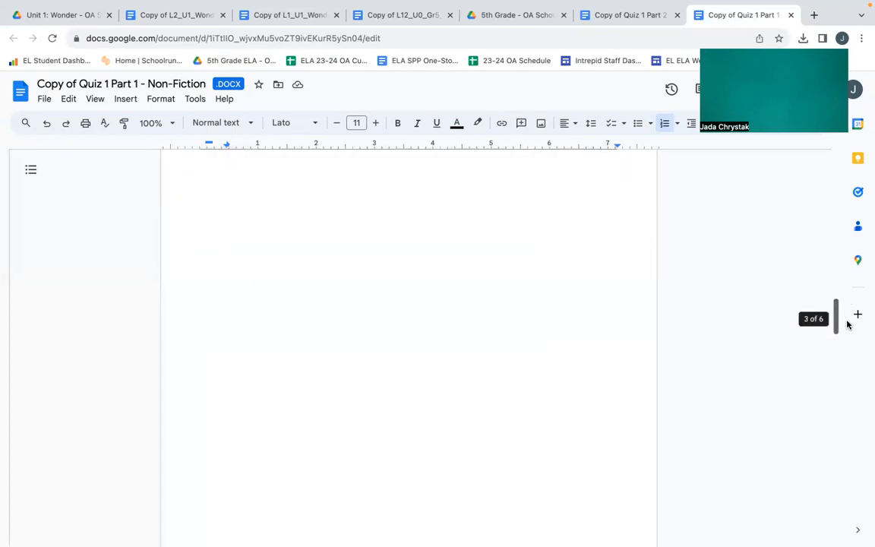
Scroll past the page break to multiple-choice questions 1–4 on Wangari
{"action": "scroll", "scroll_direction": "down", "scroll_amount": 3}
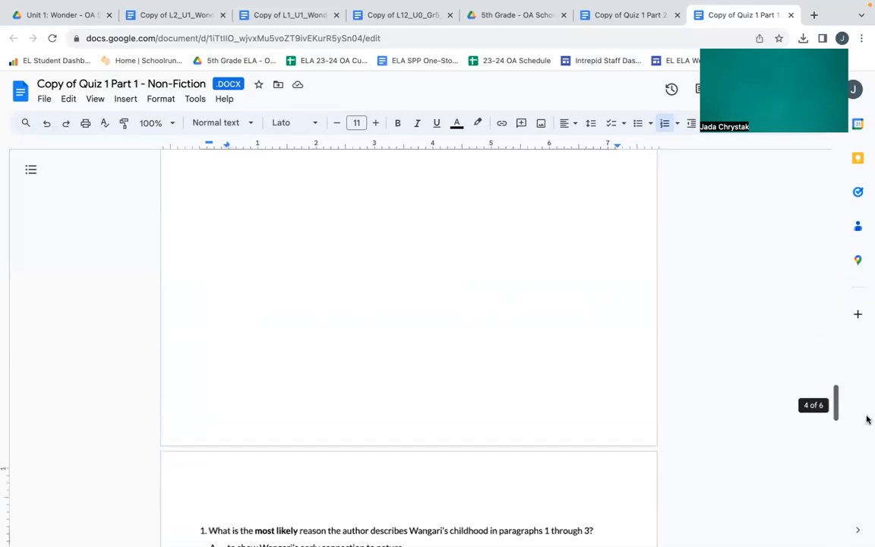
{"action": "scroll", "scroll_direction": "down", "scroll_amount": 3}
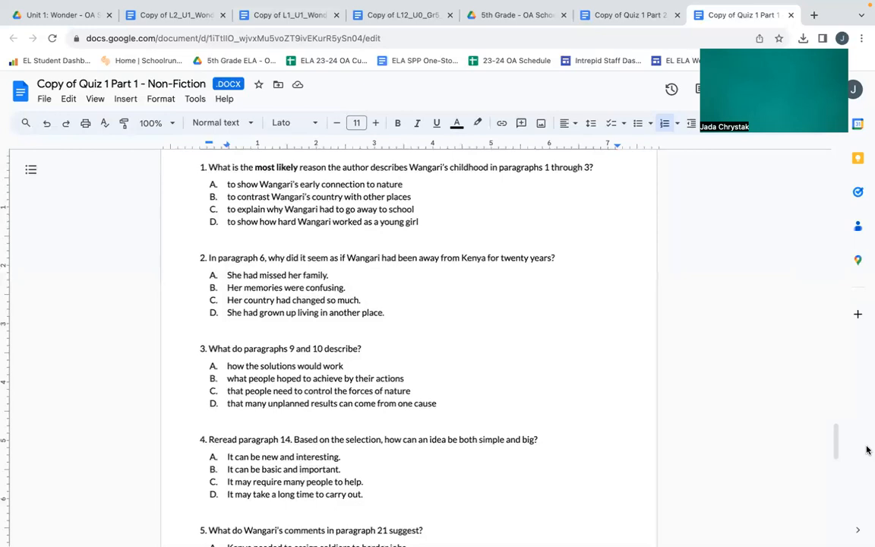
Scroll through the remaining Part 1 questions before moving to the Part 2 document
{"action": "scroll", "scroll_direction": "down", "scroll_amount": 3}
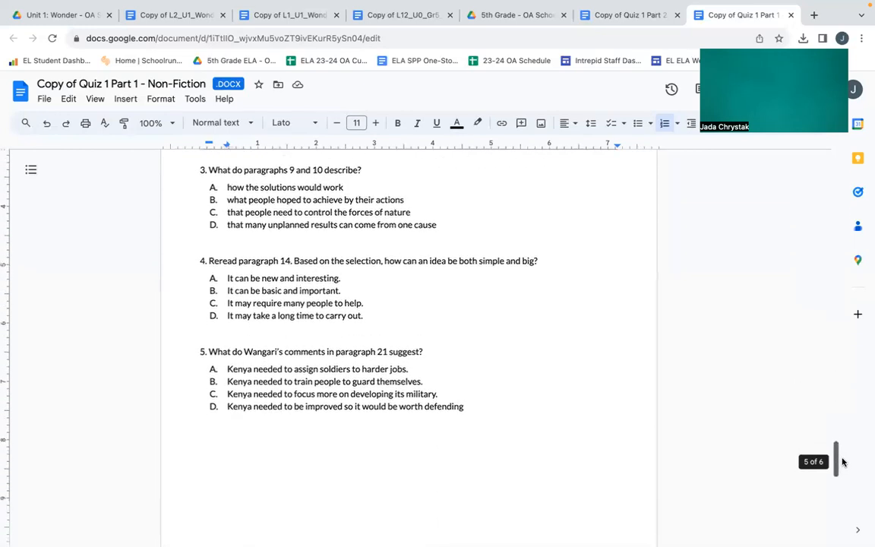
{"action": "scroll", "scroll_direction": "down", "scroll_amount": 3}
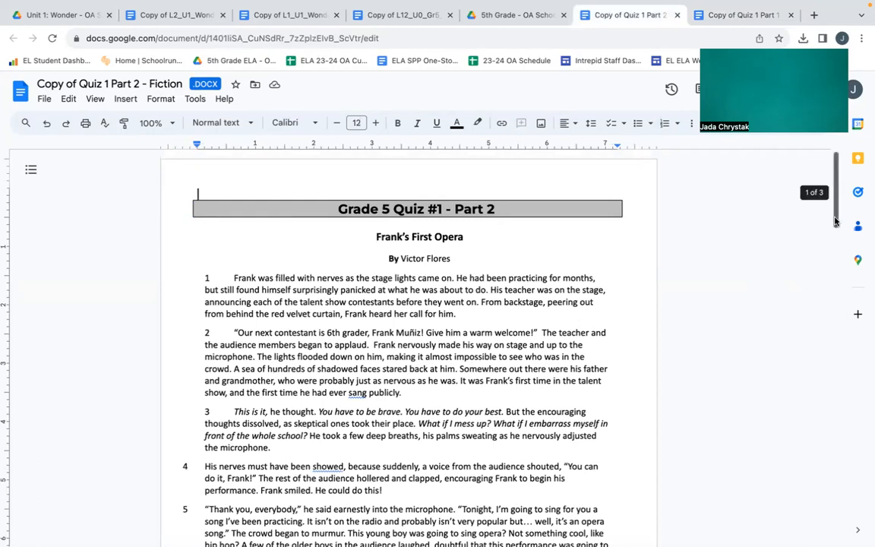
Scroll down slightly to bring paragraph 5 of 'Frank's First Opera' fully into view
{"action": "scroll", "scroll_direction": "down", "scroll_amount": 3}
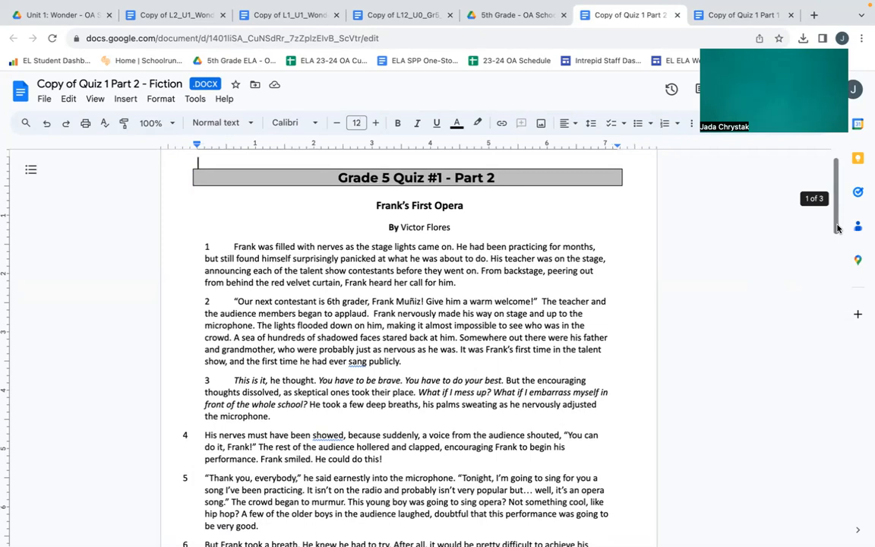
{"action": "mouse_move", "coordinate": [787, 225]}
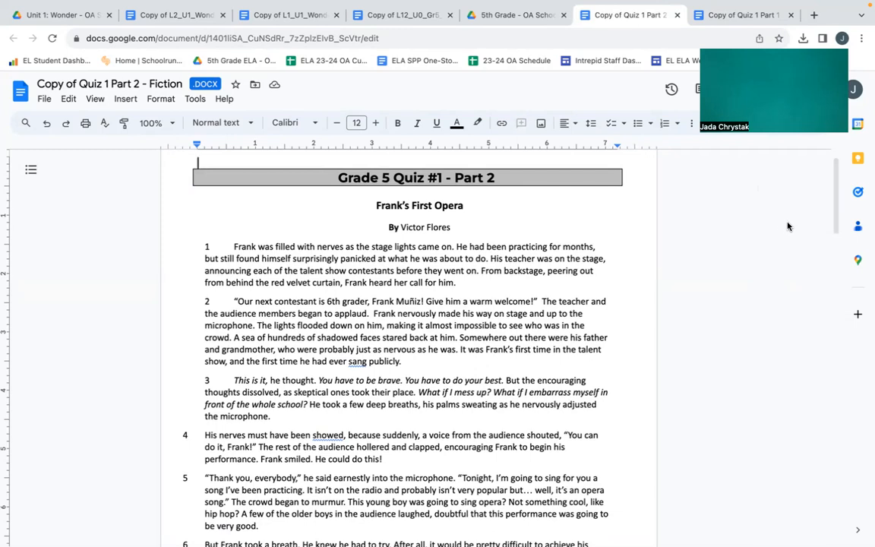
{"action": "mouse_move", "coordinate": [762, 223]}
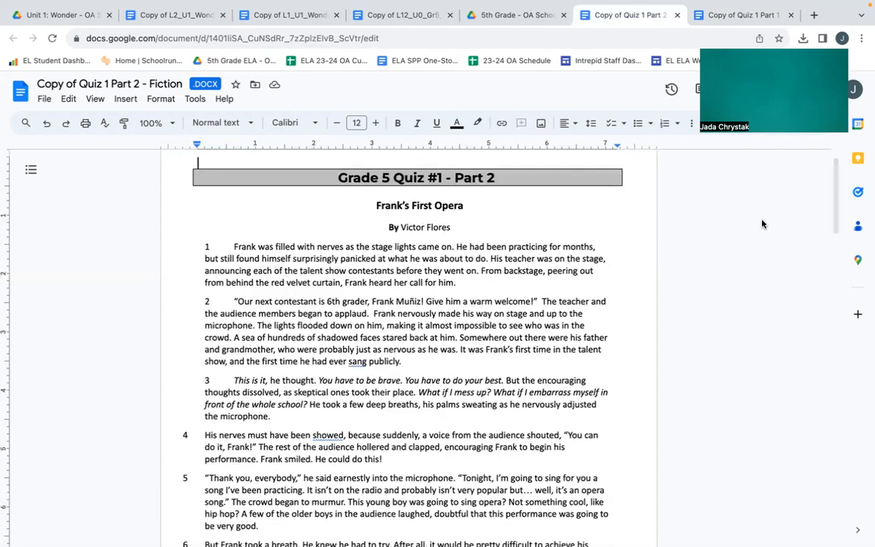
{"action": "mouse_move", "coordinate": [731, 220]}
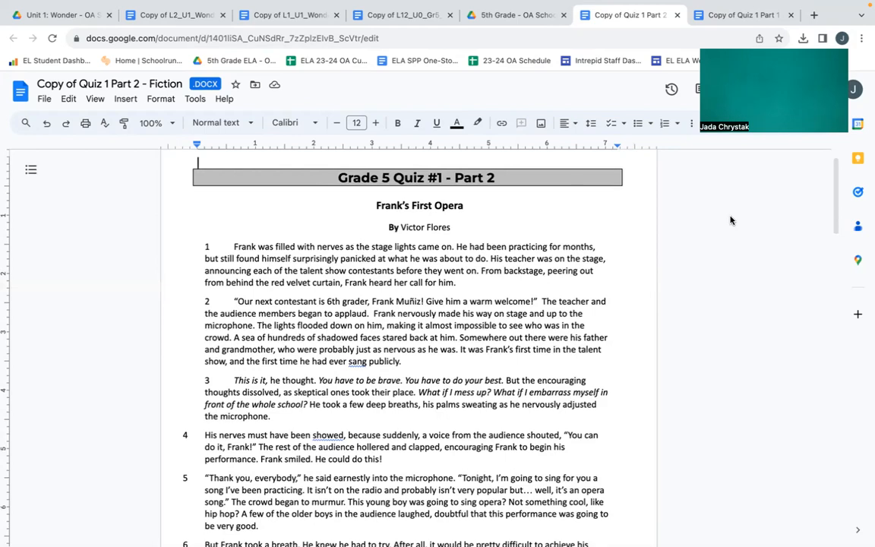
{"action": "mouse_move", "coordinate": [805, 199]}
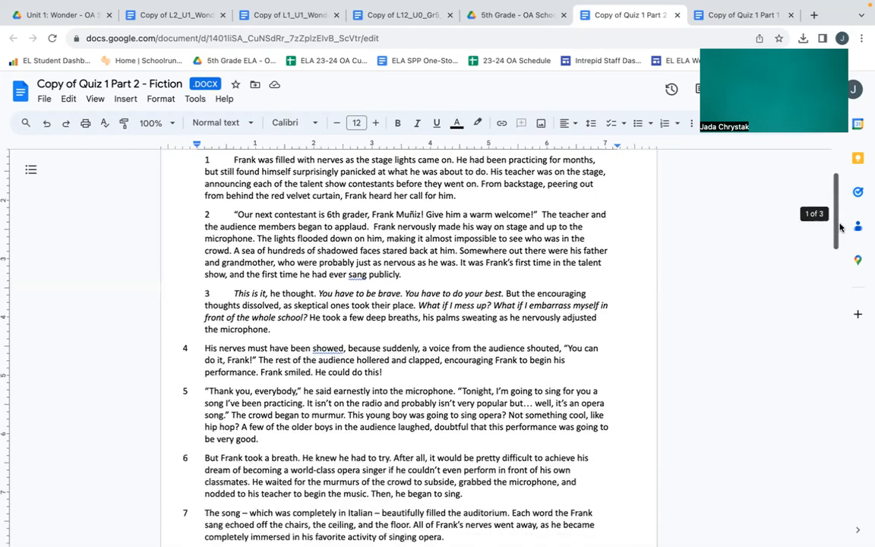
Scroll down to show paragraphs 2–8, including the audience's stunned reaction
{"action": "scroll", "scroll_direction": "down", "scroll_amount": 3}
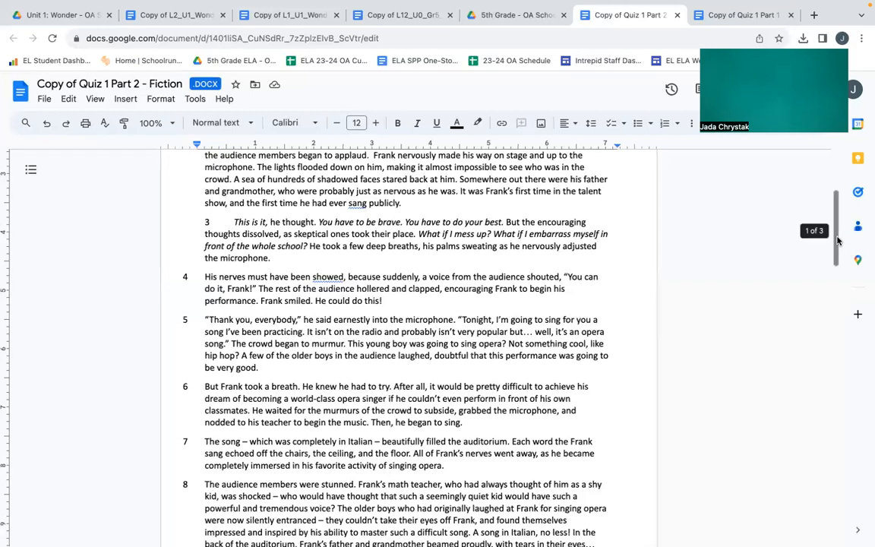
Scroll past paragraphs 7–10 to the story's closing paragraphs 11–14
{"action": "scroll", "scroll_direction": "down", "scroll_amount": 3}
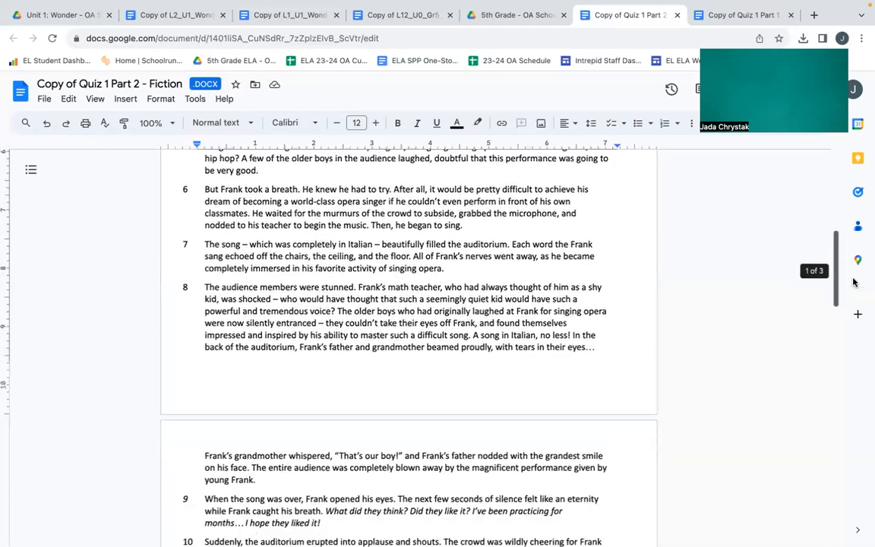
{"action": "scroll", "scroll_direction": "down", "scroll_amount": 3}
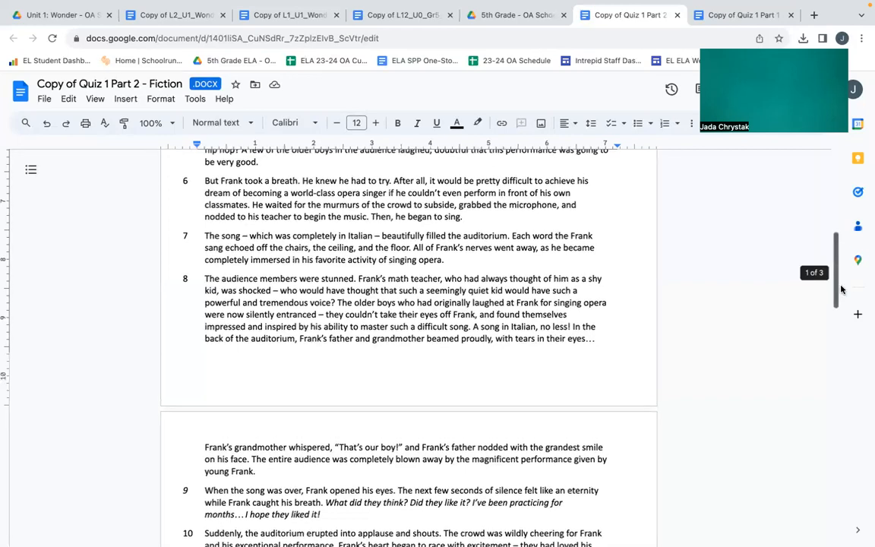
{"action": "scroll", "scroll_direction": "down", "scroll_amount": 3}
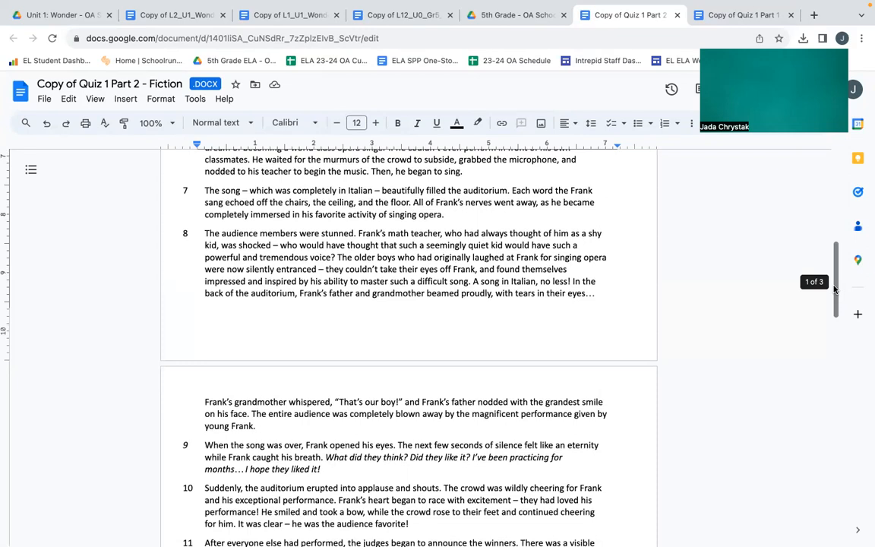
{"action": "scroll", "scroll_direction": "down", "scroll_amount": 3}
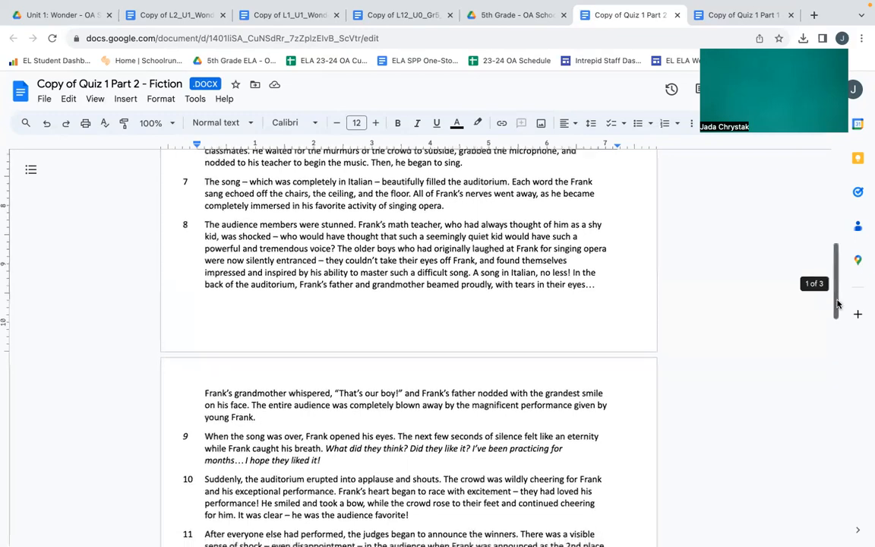
{"action": "scroll", "scroll_direction": "down", "scroll_amount": 3}
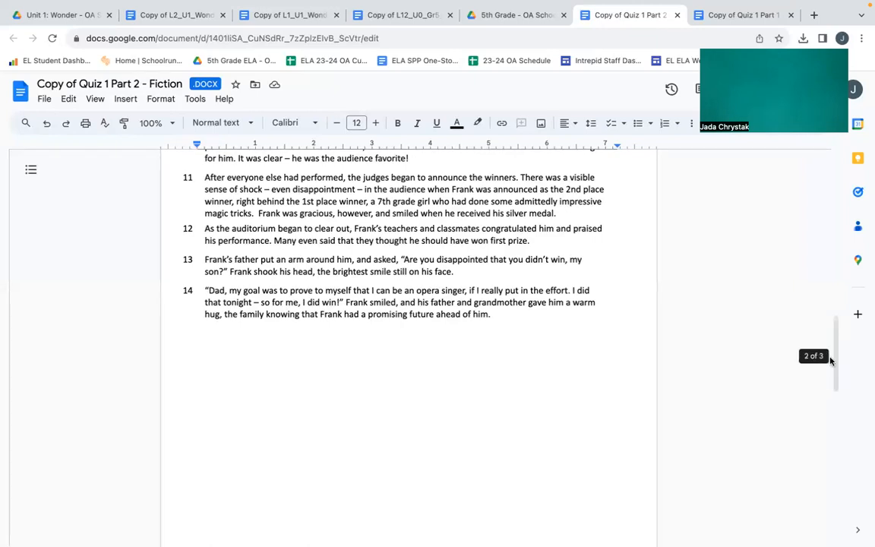
Scroll past the story to the multiple-choice questions 1–4 about Frank's story
{"action": "scroll", "scroll_direction": "down", "scroll_amount": 3}
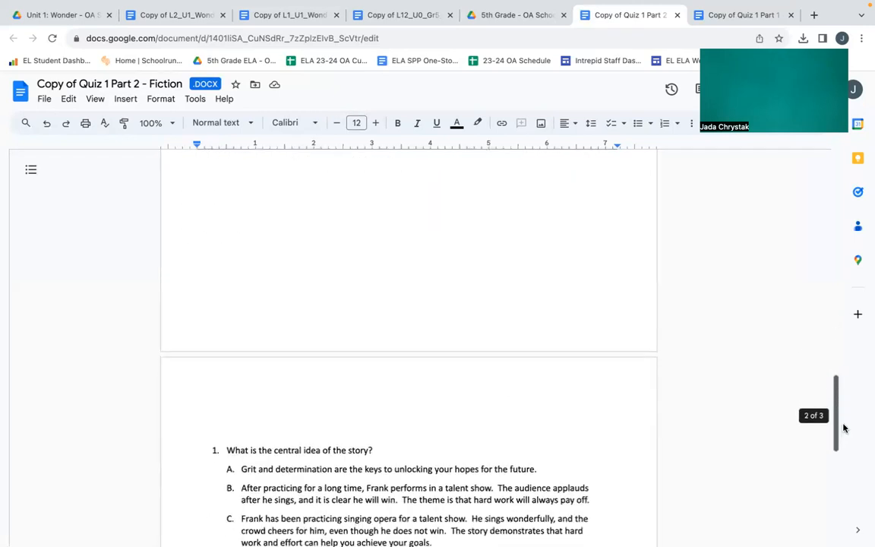
{"action": "scroll", "scroll_direction": "down", "scroll_amount": 3}
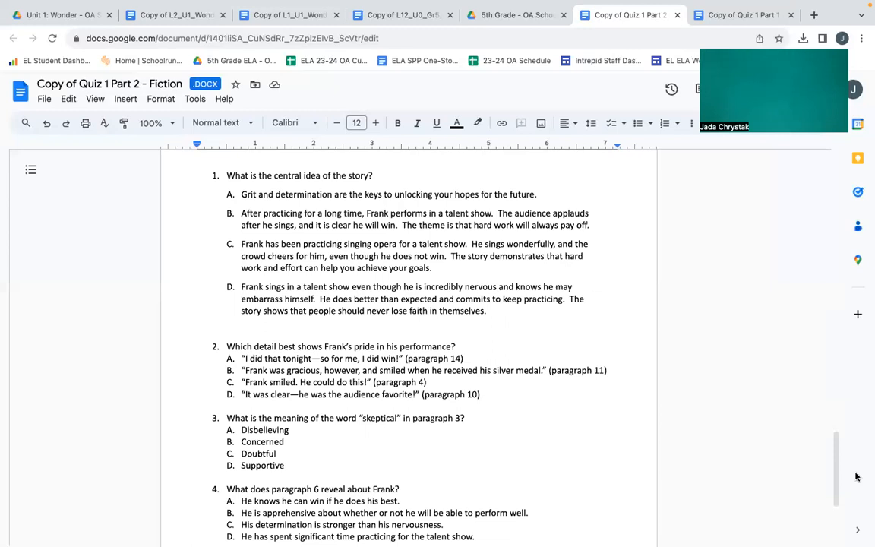
{"action": "mouse_move", "coordinate": [744, 319]}
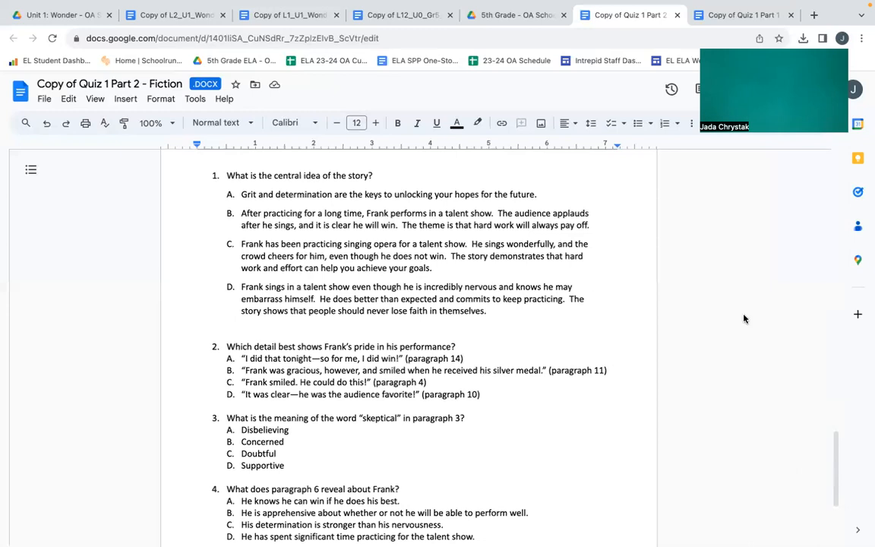
{"action": "mouse_move", "coordinate": [778, 358]}
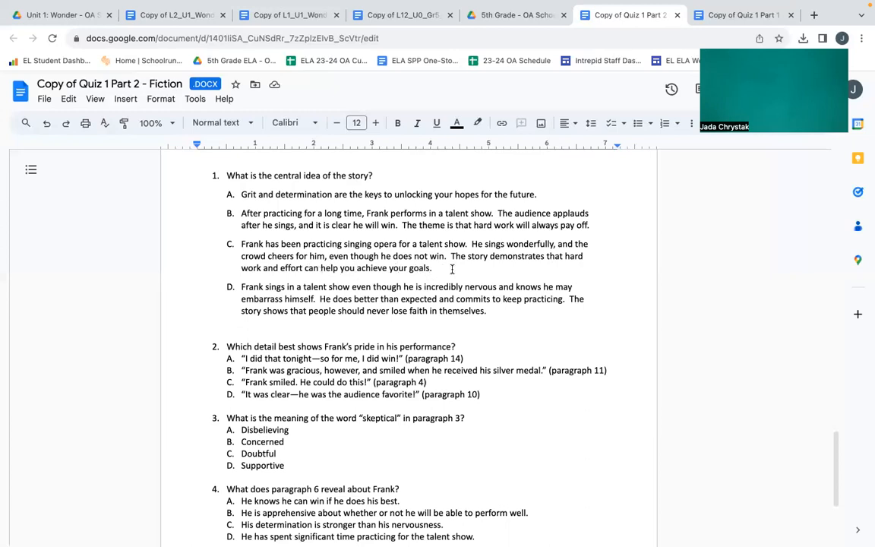
{"action": "mouse_move", "coordinate": [322, 297]}
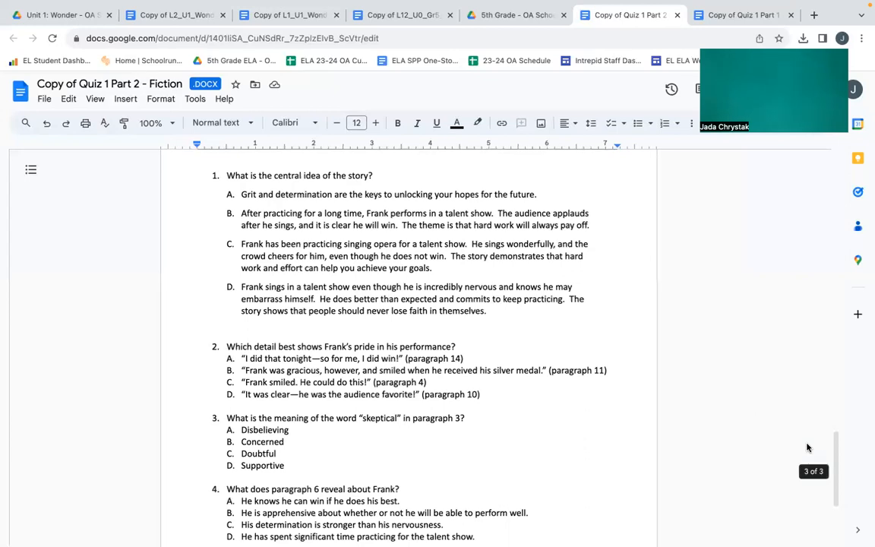
Scroll down until question 5, on paragraph 2's role in the structure, is visible
{"action": "scroll", "scroll_direction": "down", "scroll_amount": 3}
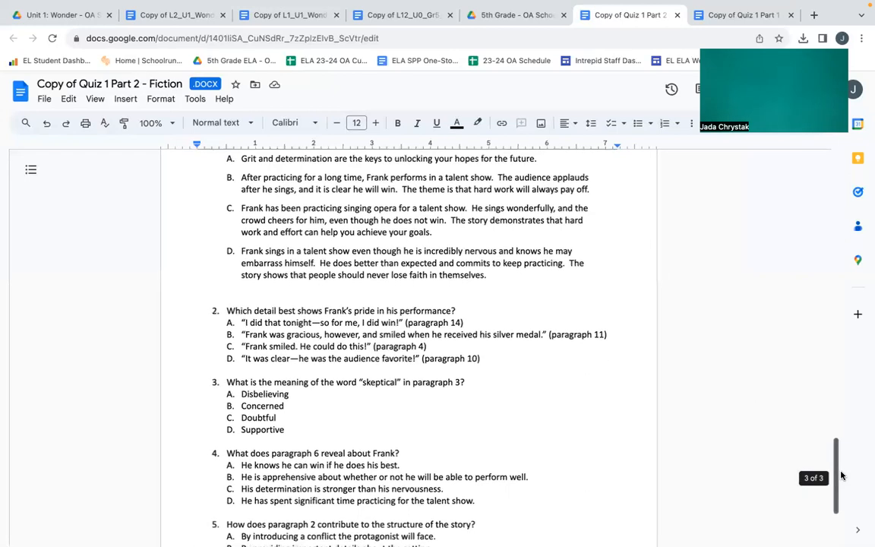
{"action": "scroll", "scroll_direction": "down", "scroll_amount": 3}
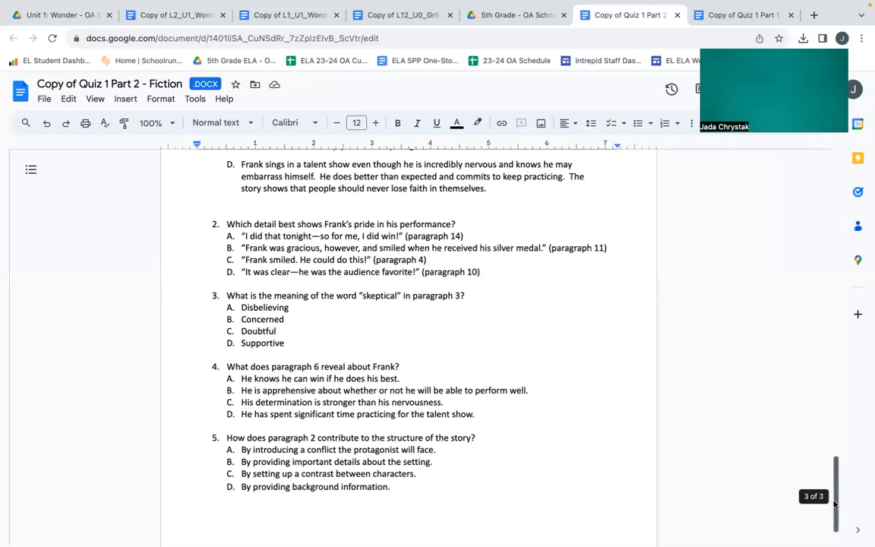
Scroll to the end of the quiz, below question 5 on the last page
{"action": "scroll", "scroll_direction": "down", "scroll_amount": 3}
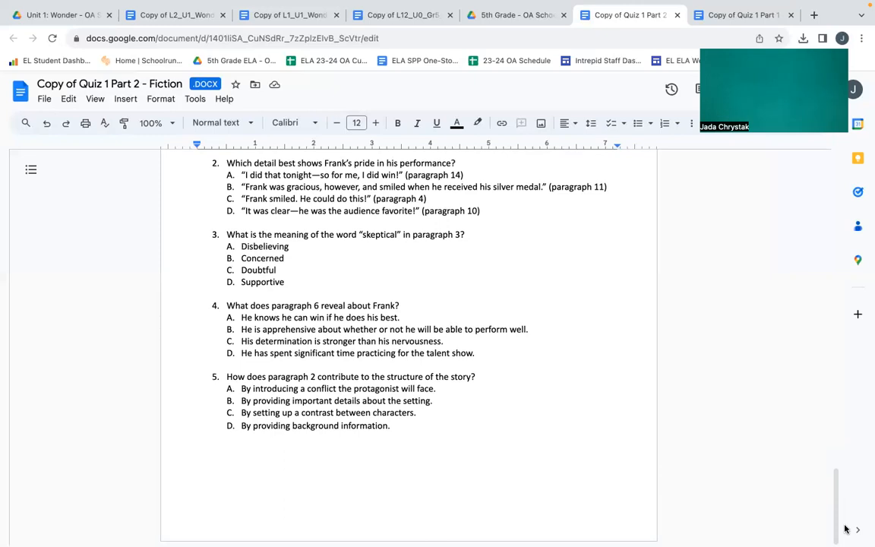
{"action": "mouse_move", "coordinate": [747, 433]}
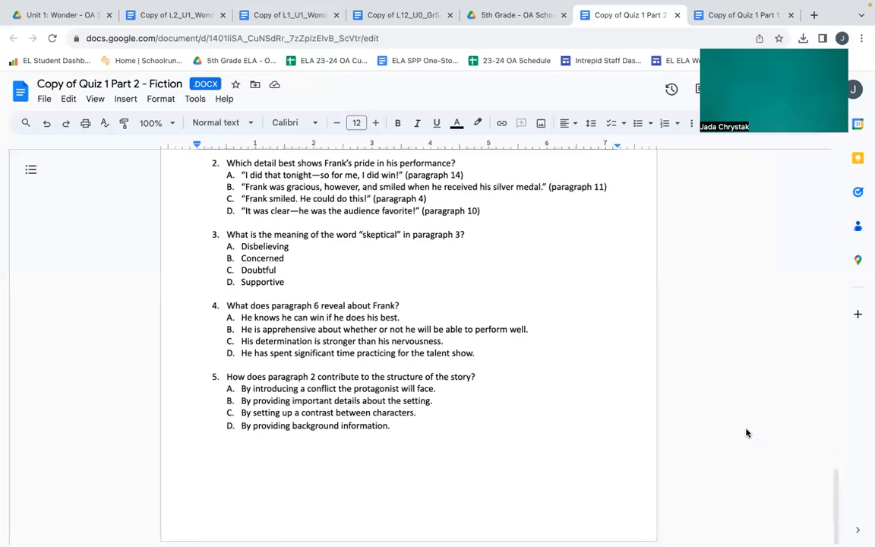